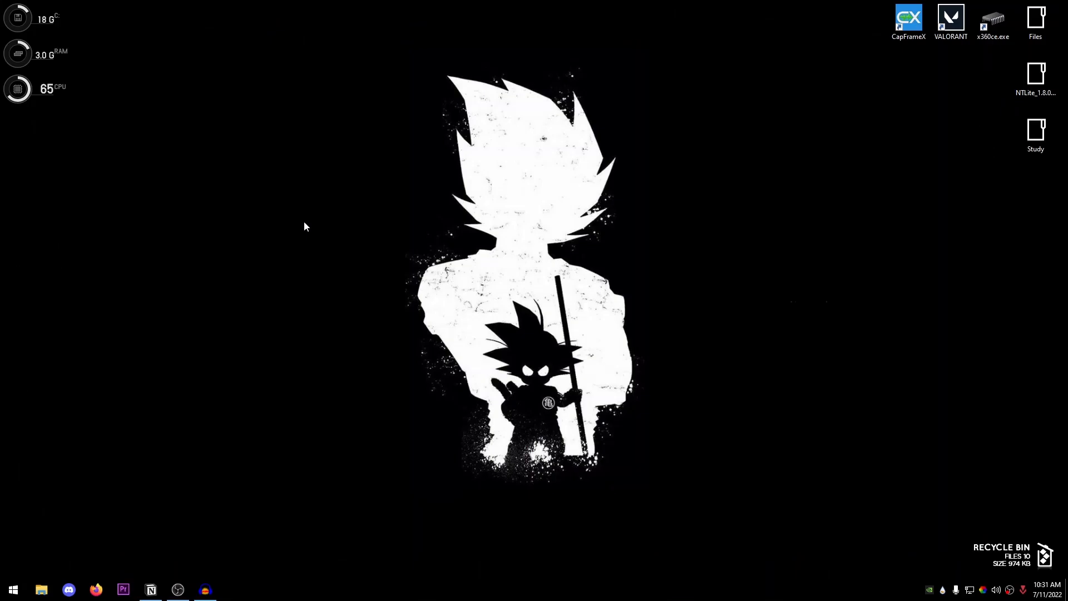
mouse_move(34, 560)
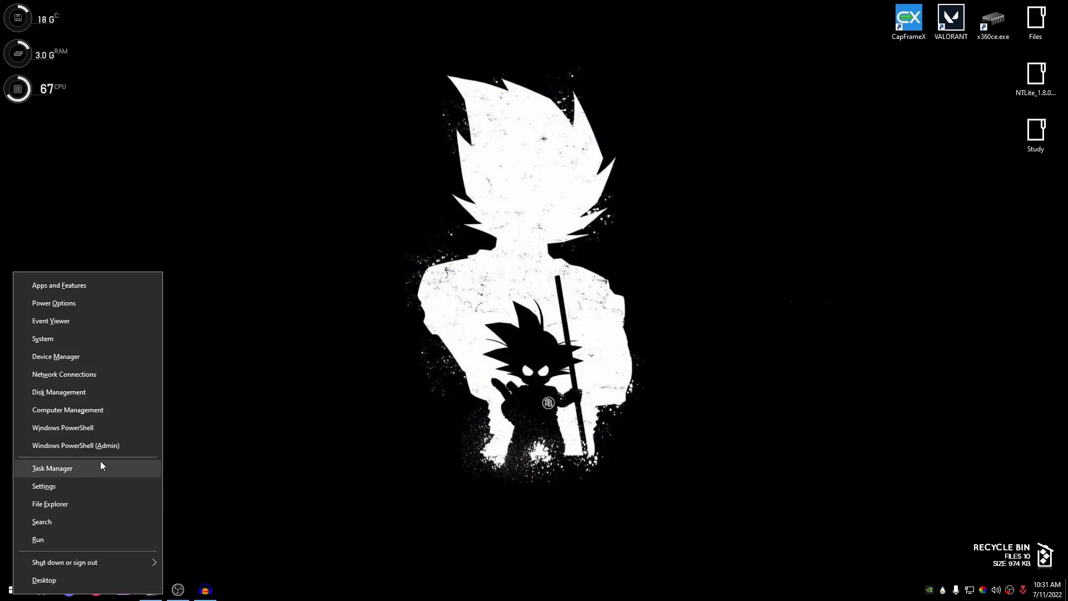
mouse_move(59, 449)
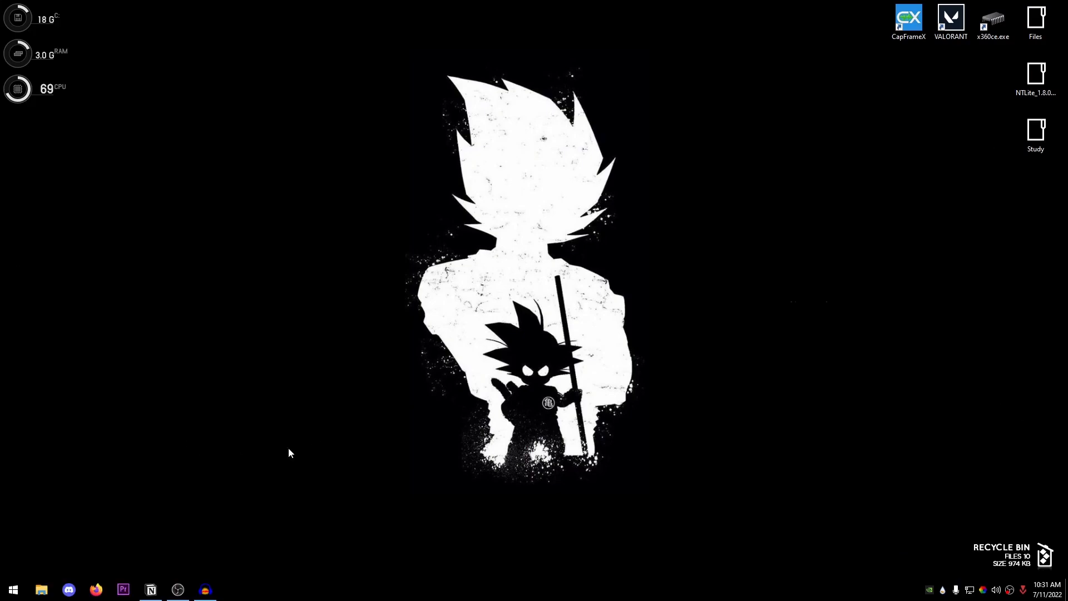
Step: Search the Start menu for 'pow' and launch Windows PowerShell as administrator
text(powershell)
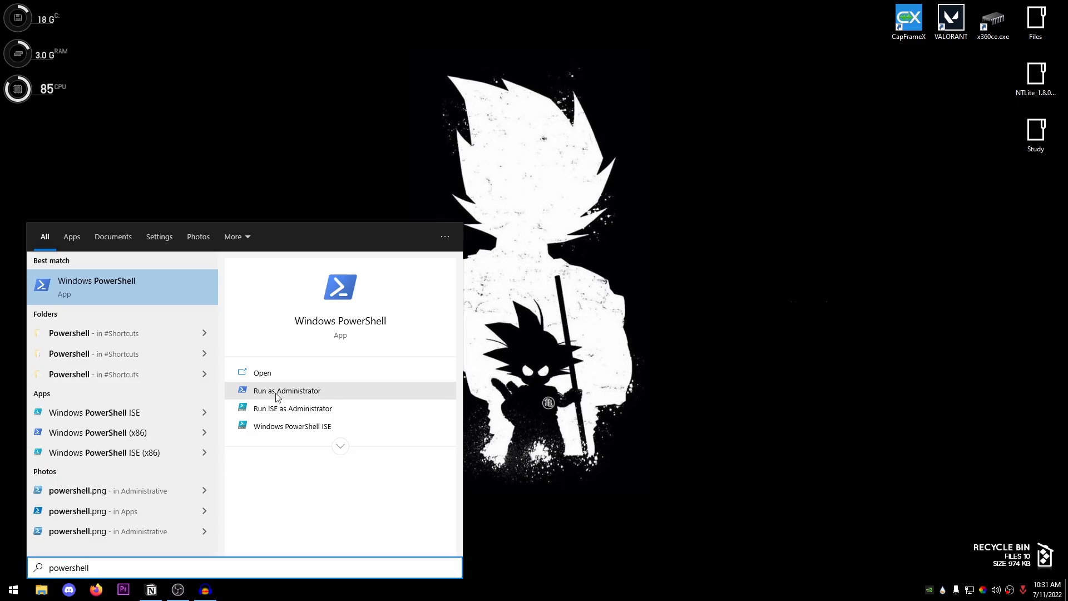
click(287, 391)
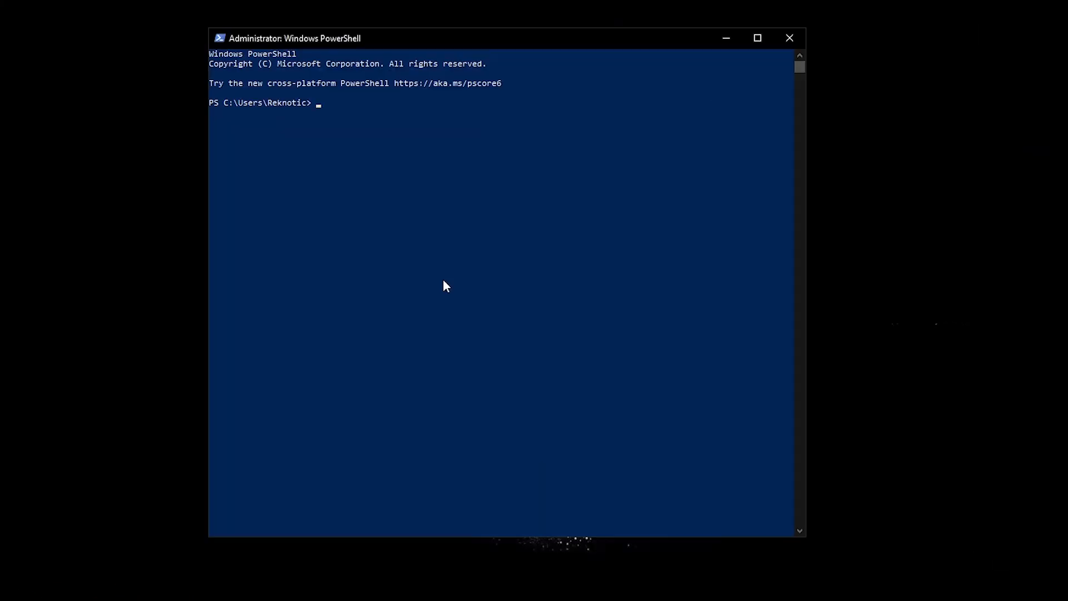
Step: Run Get-MMAgent and highlight the MemoryCompression value True in its output
text(Get)
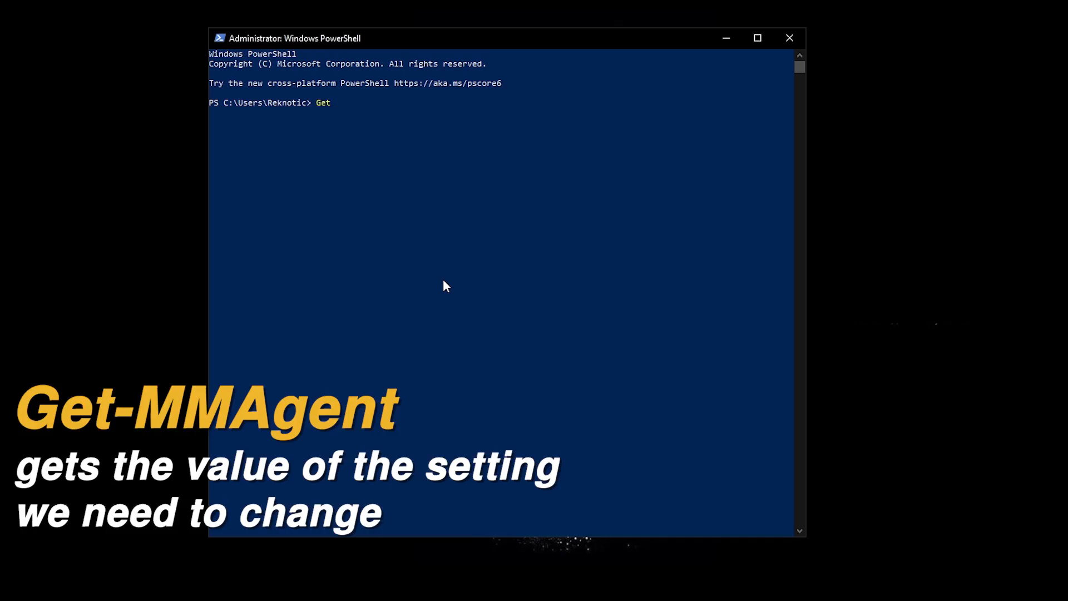
text(-MM)
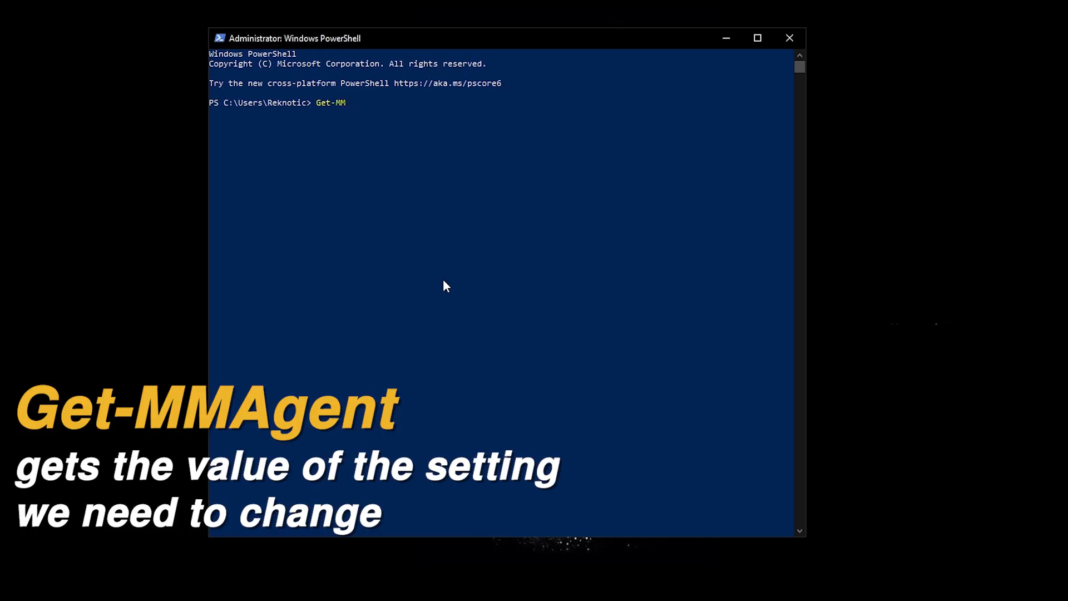
text(Agent)
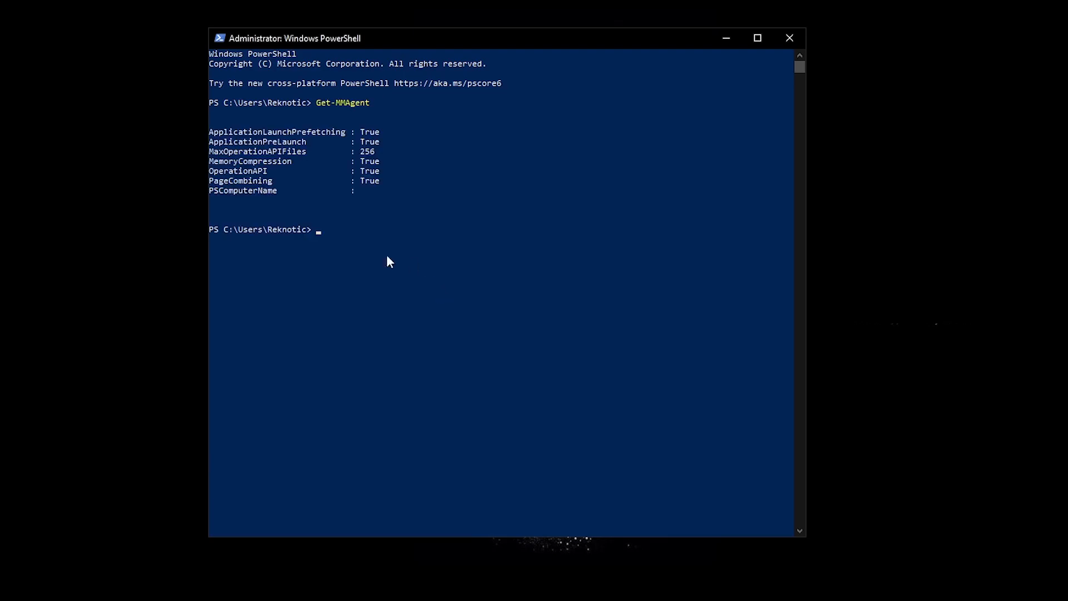
mouse_move(418, 195)
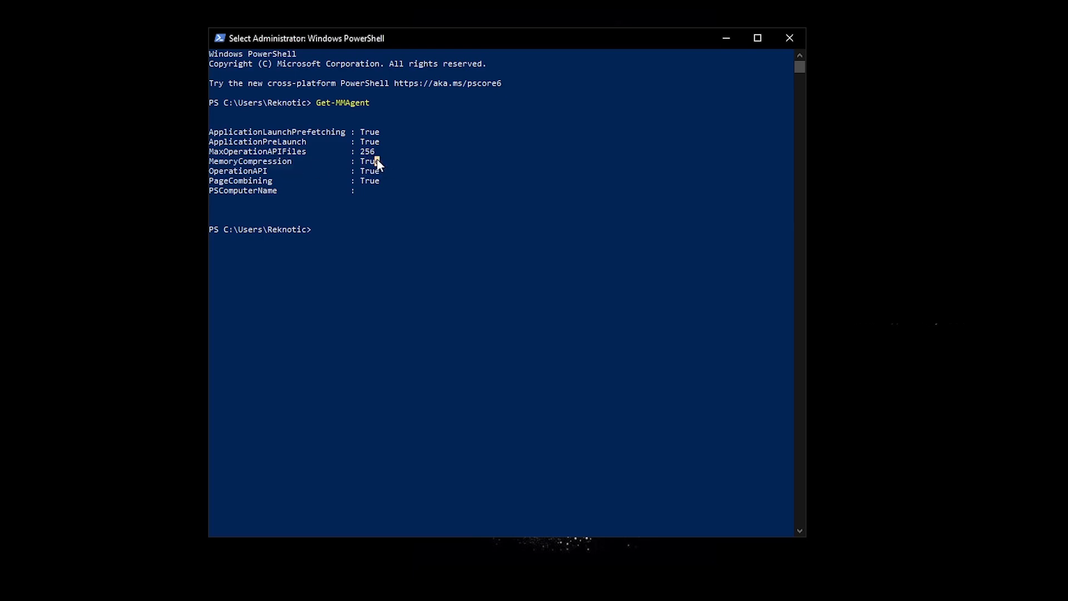
double_click(249, 161)
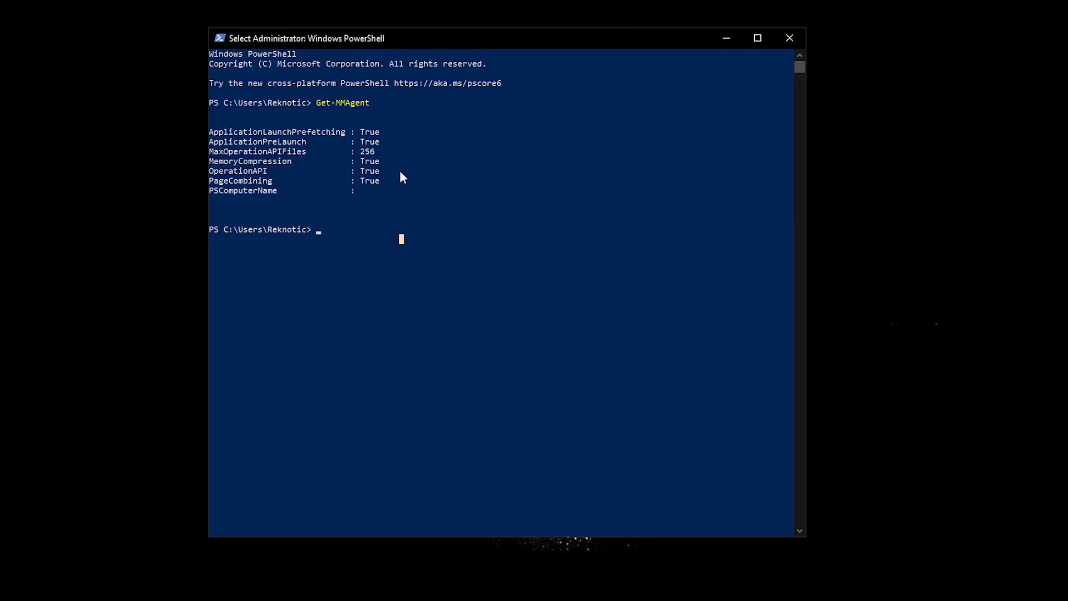
mouse_move(439, 292)
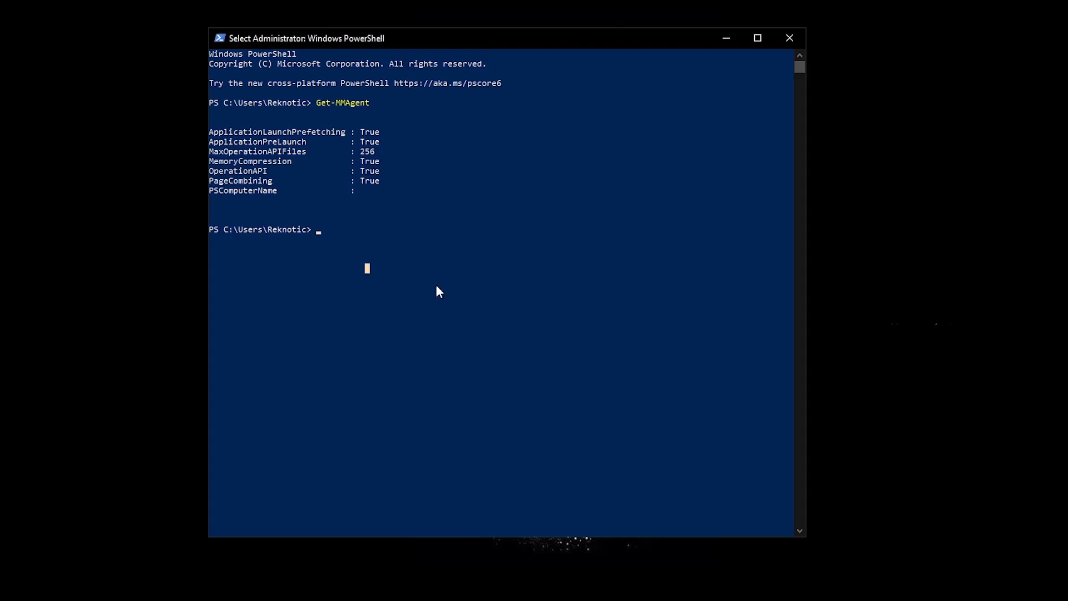
mouse_move(434, 280)
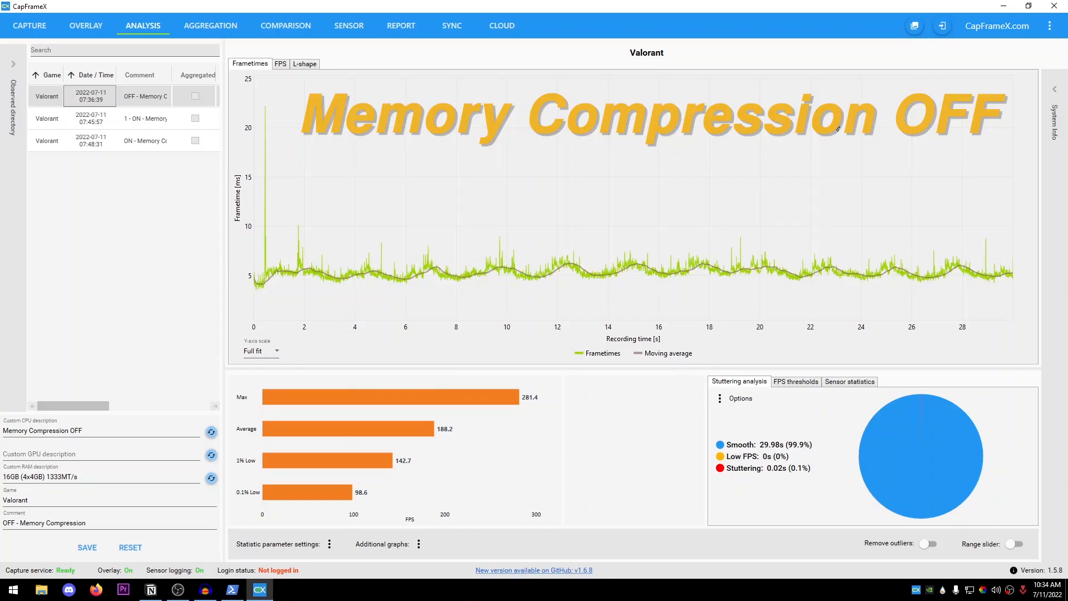
mouse_move(492, 367)
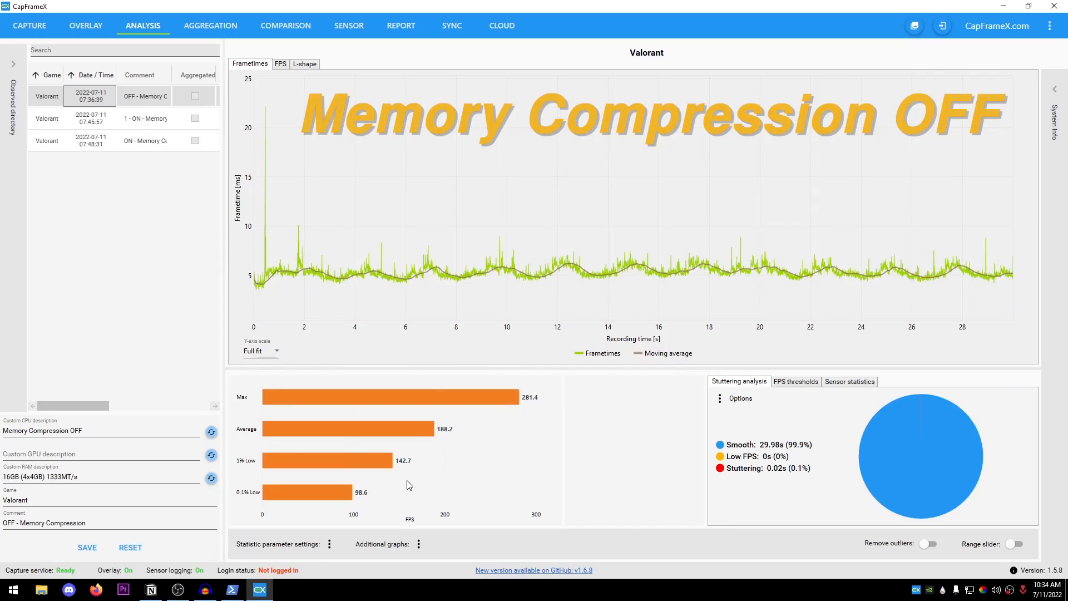
mouse_move(412, 468)
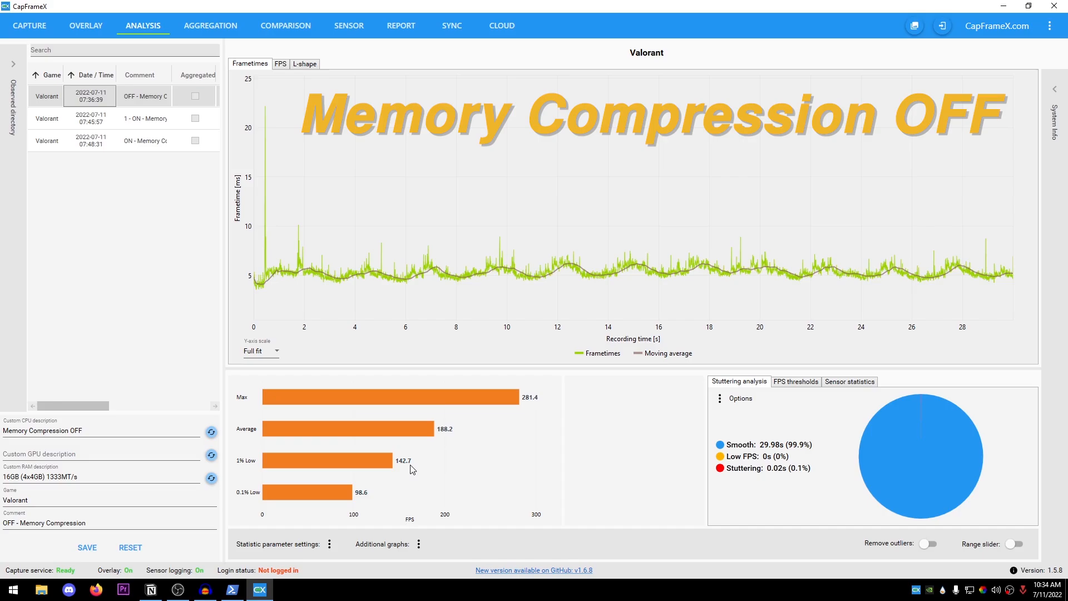
mouse_move(356, 497)
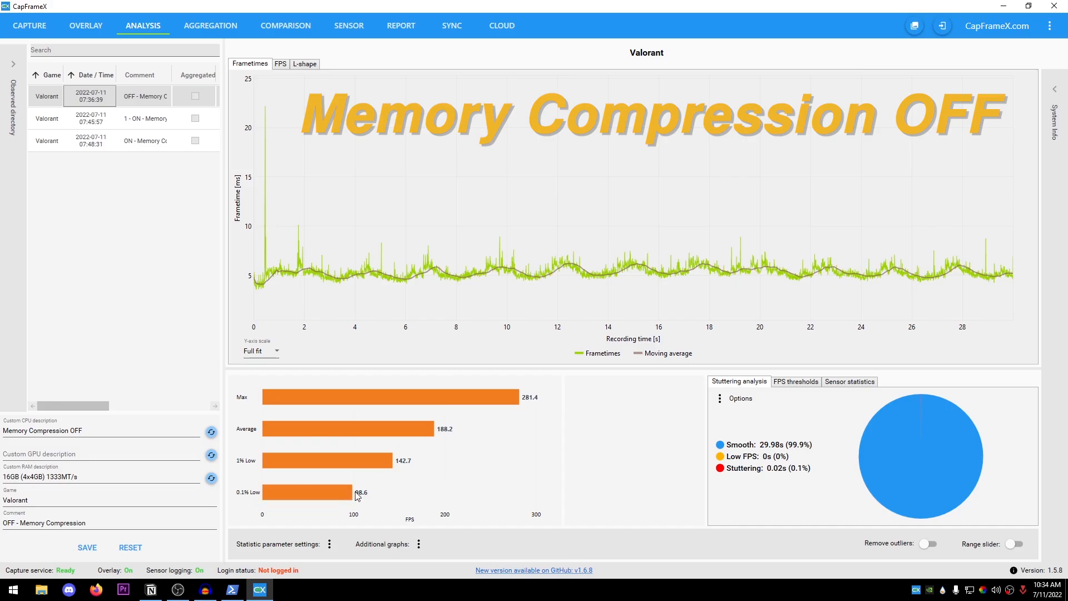
mouse_move(211, 309)
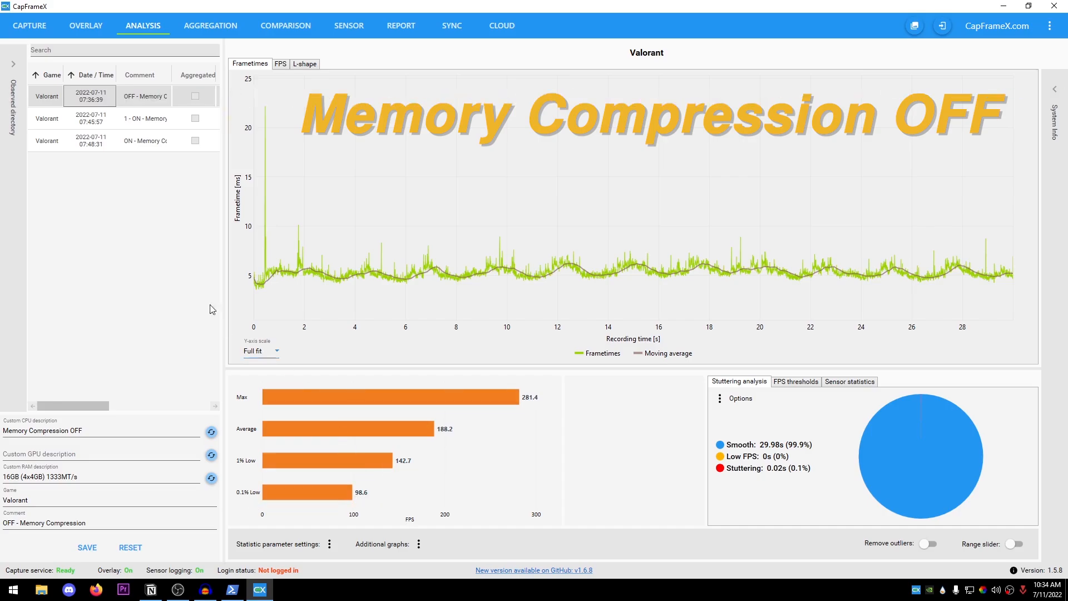
mouse_move(492, 334)
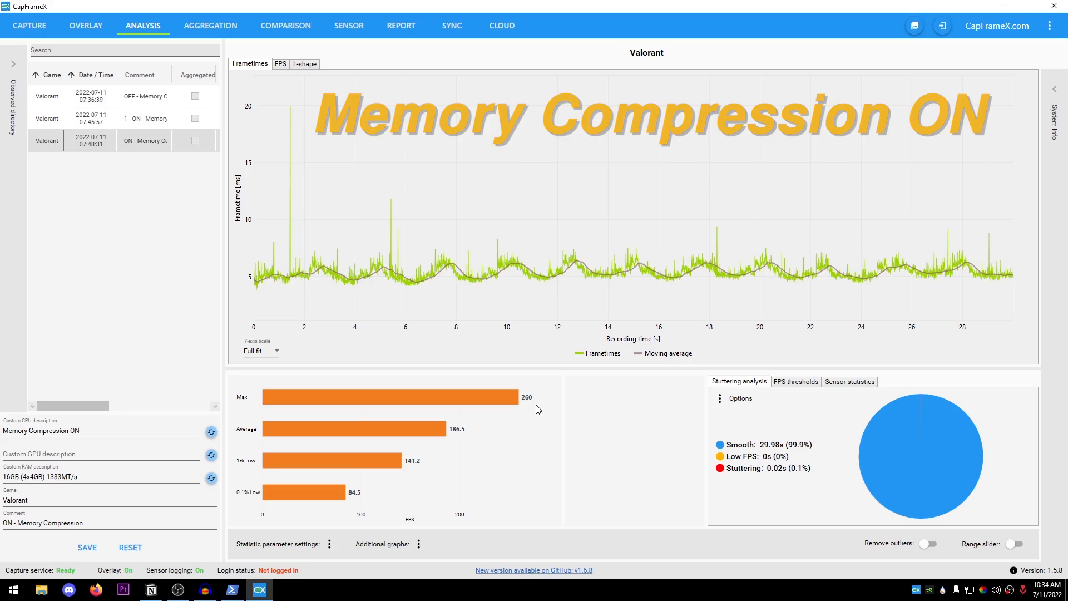
mouse_move(272, 472)
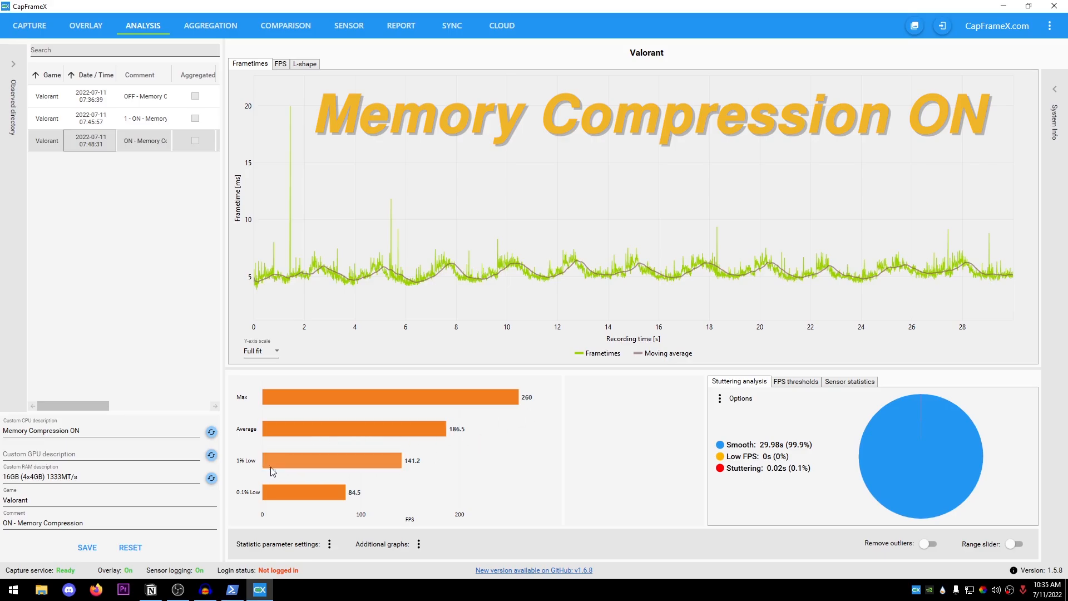
mouse_move(334, 502)
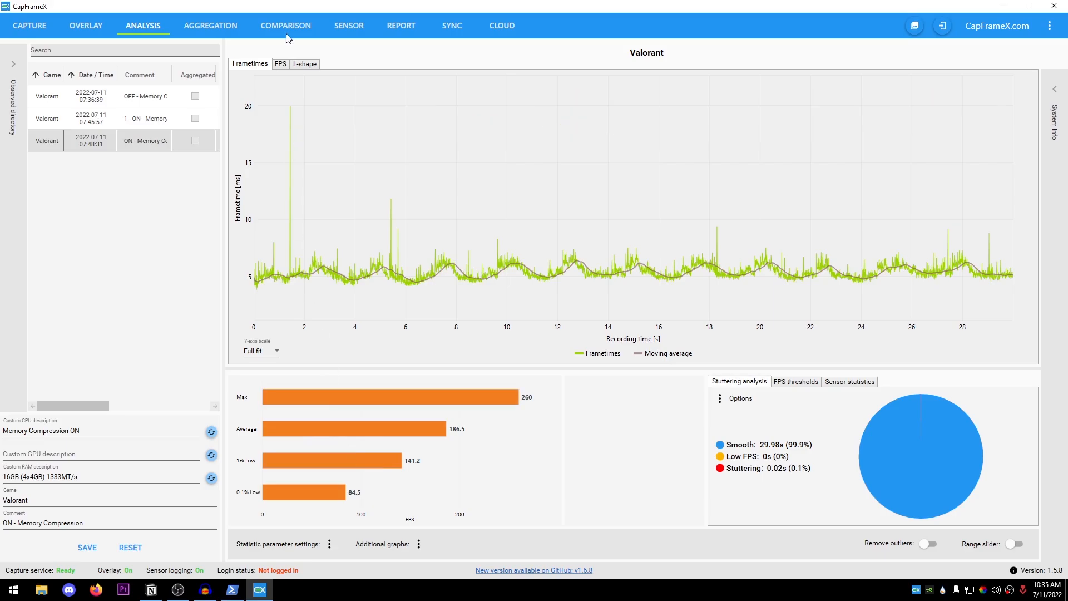
Step: Switch to the Comparison view charting the Valorant Memory Compression OFF run
click(285, 25)
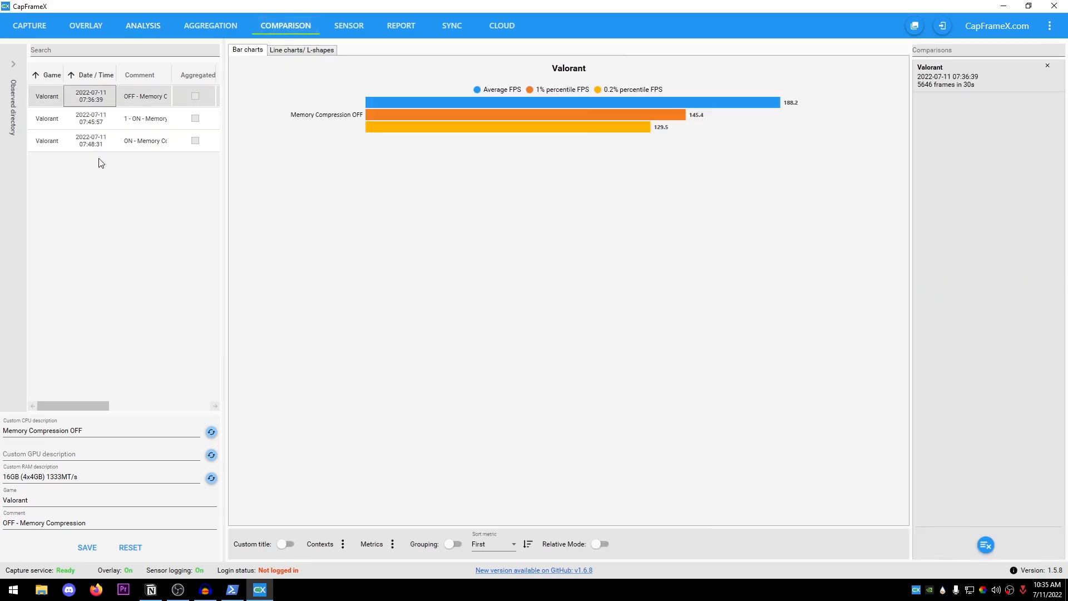
Step: Add the Memory Compression ON run beside OFF: 186.5 versus 188.2 FPS average
click(90, 140)
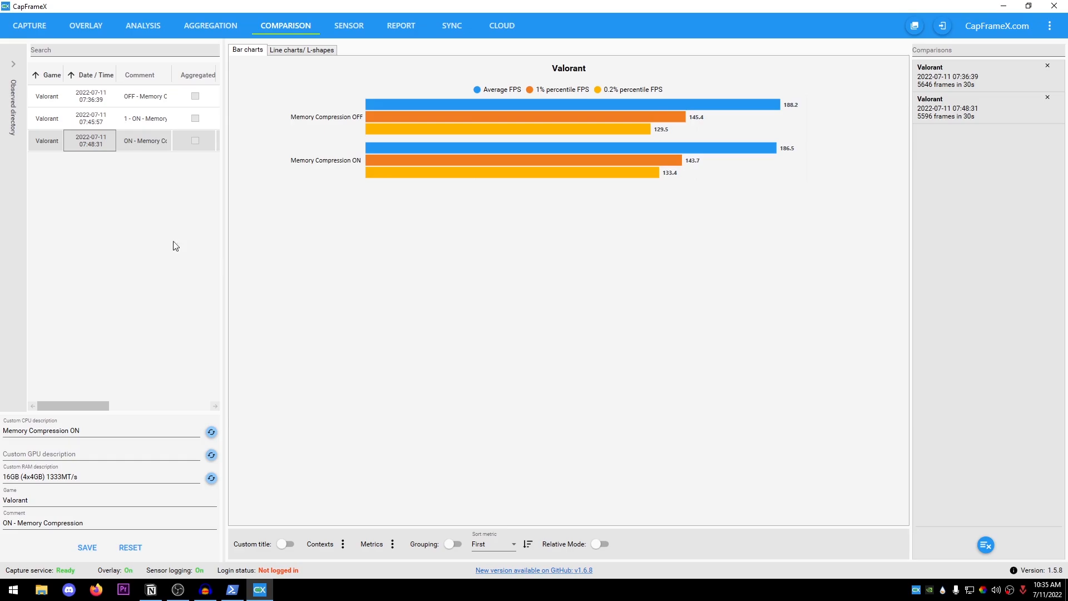
mouse_move(660, 176)
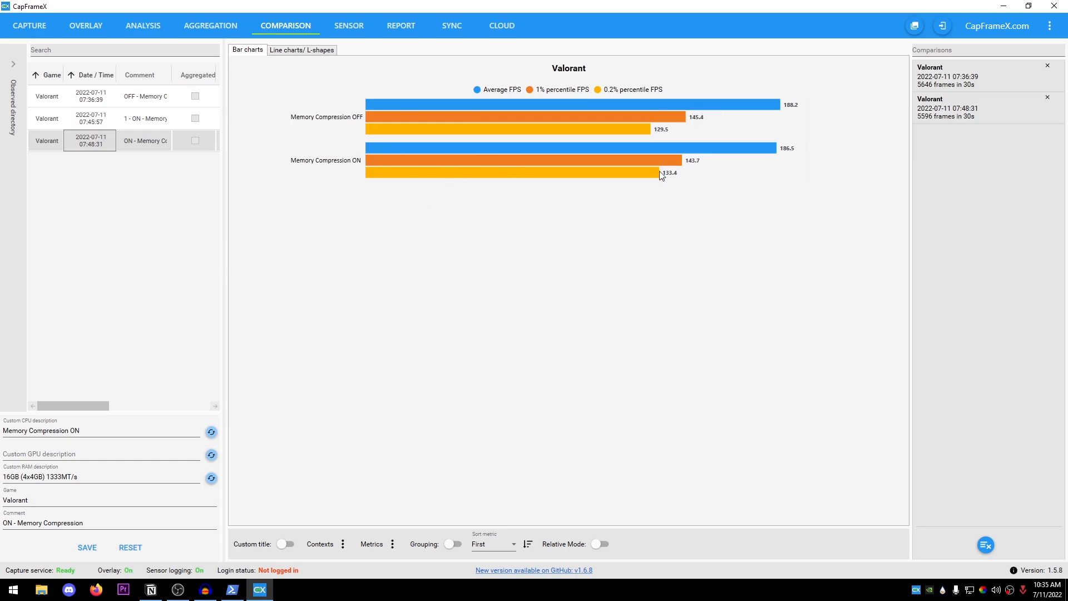
mouse_move(723, 351)
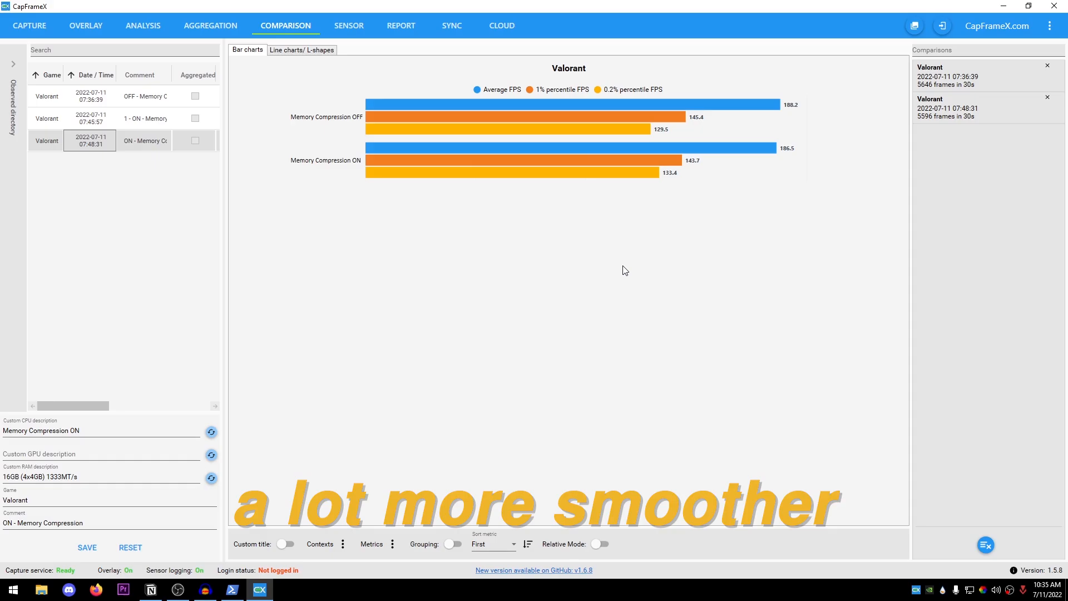
mouse_move(362, 207)
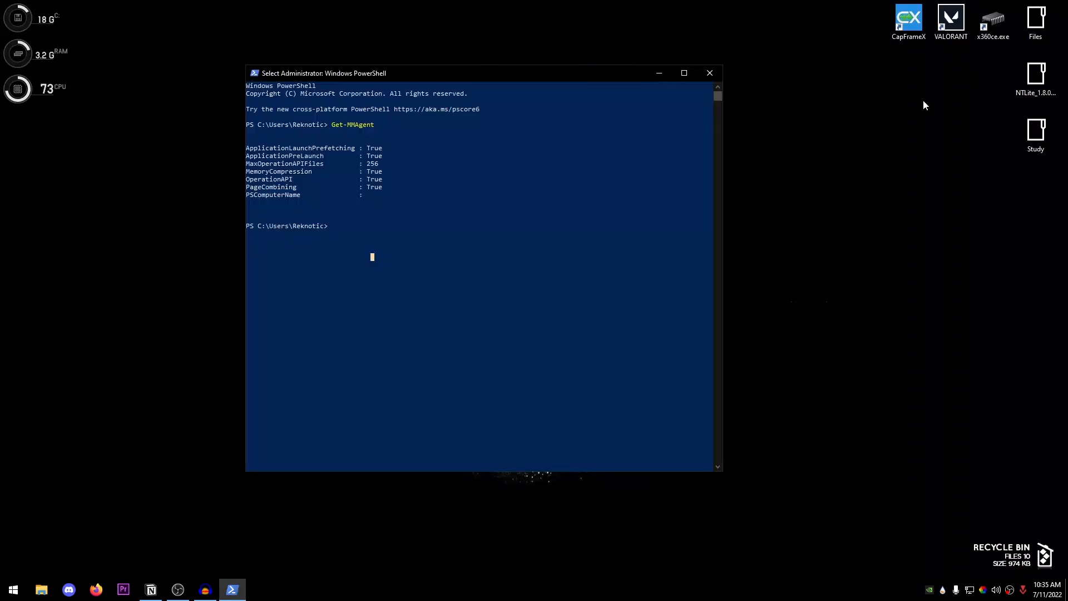
mouse_move(434, 282)
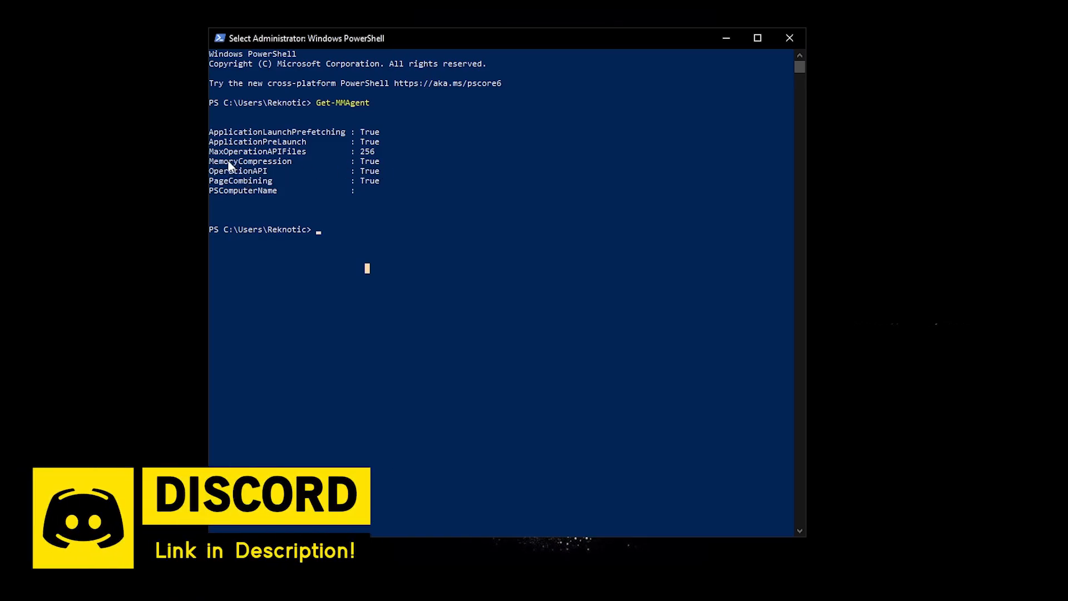
mouse_move(363, 243)
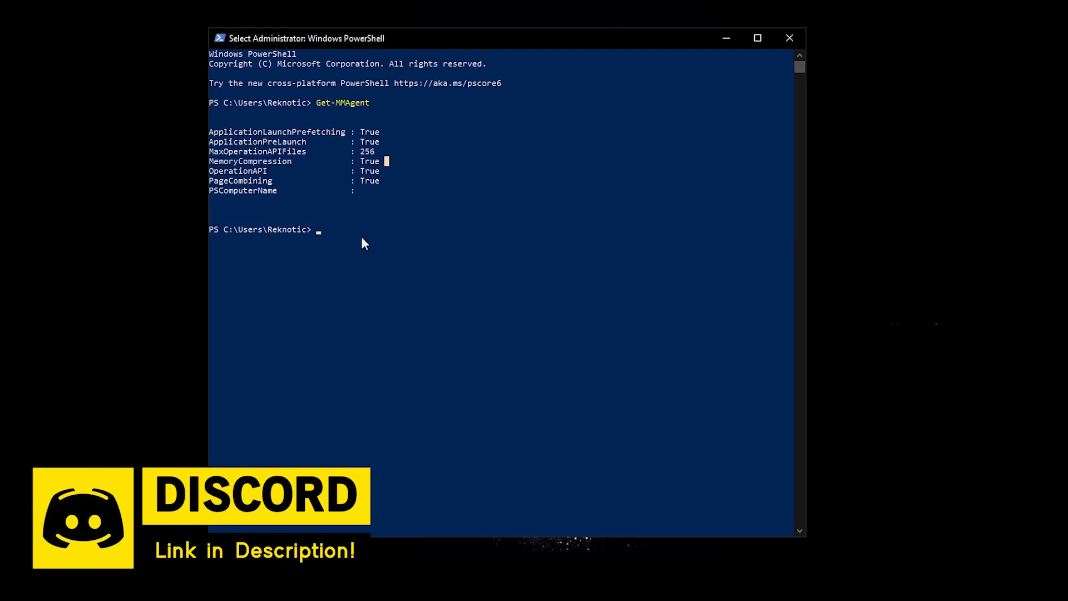
Step: Run Disable-MMAgent -mc to turn off Windows memory compression
text(Di)
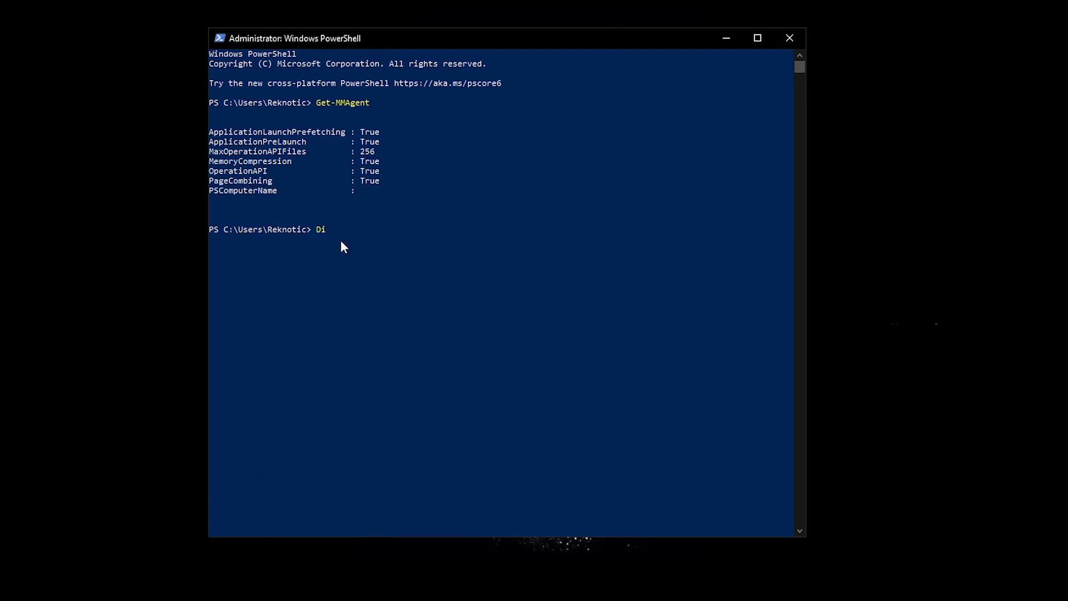
text(sa-)
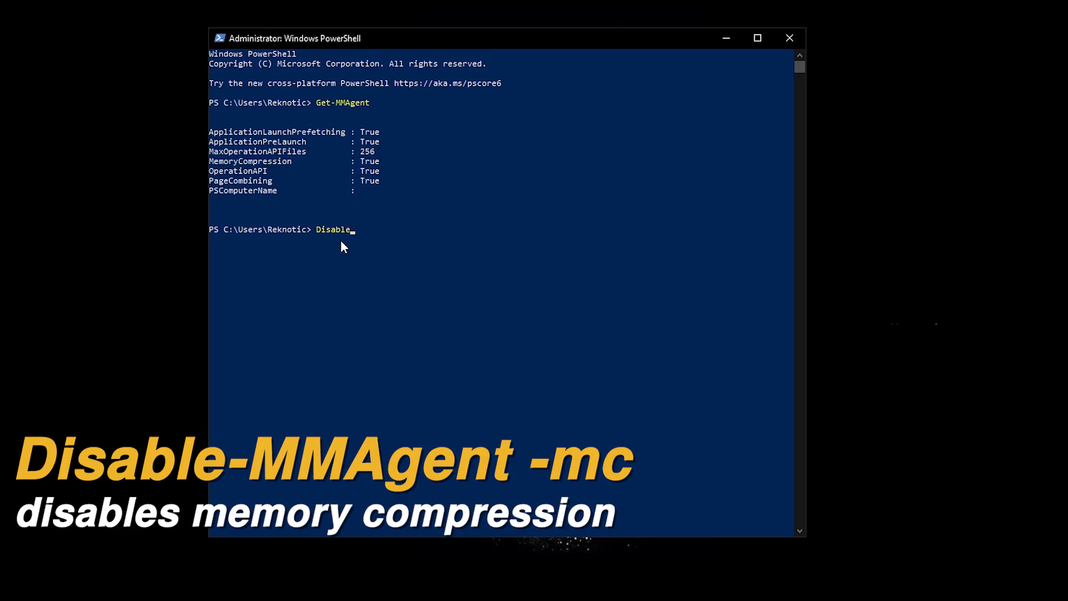
text(-)
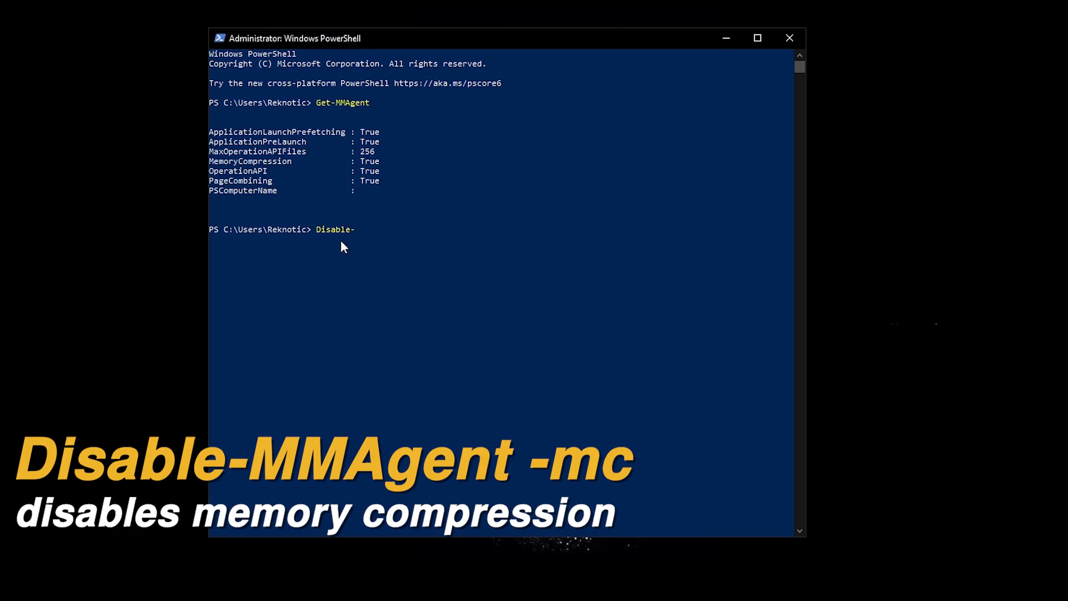
text(MMAgent)
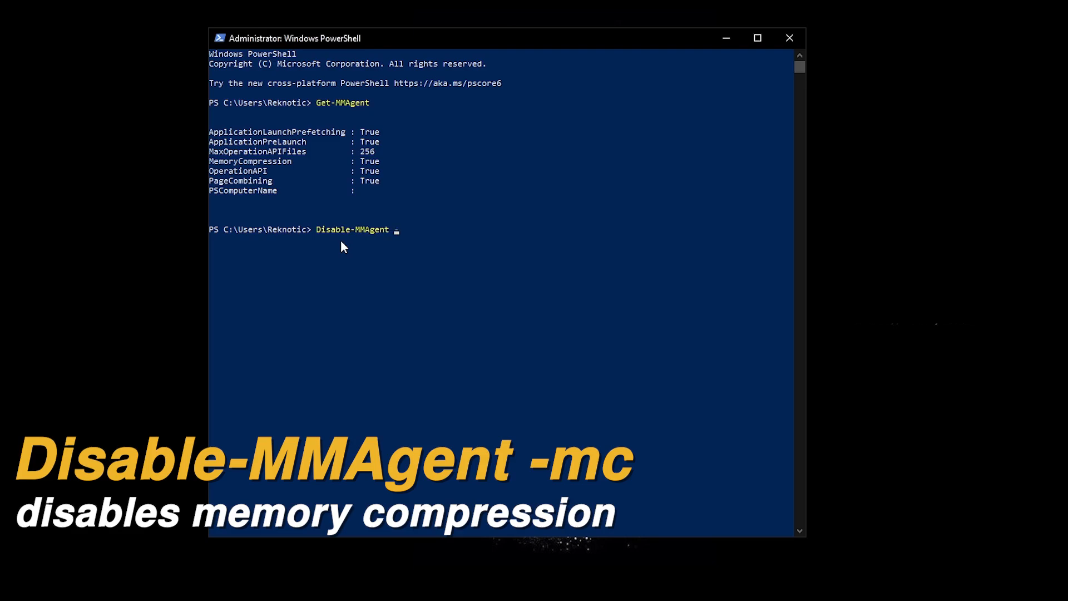
text(-mc)
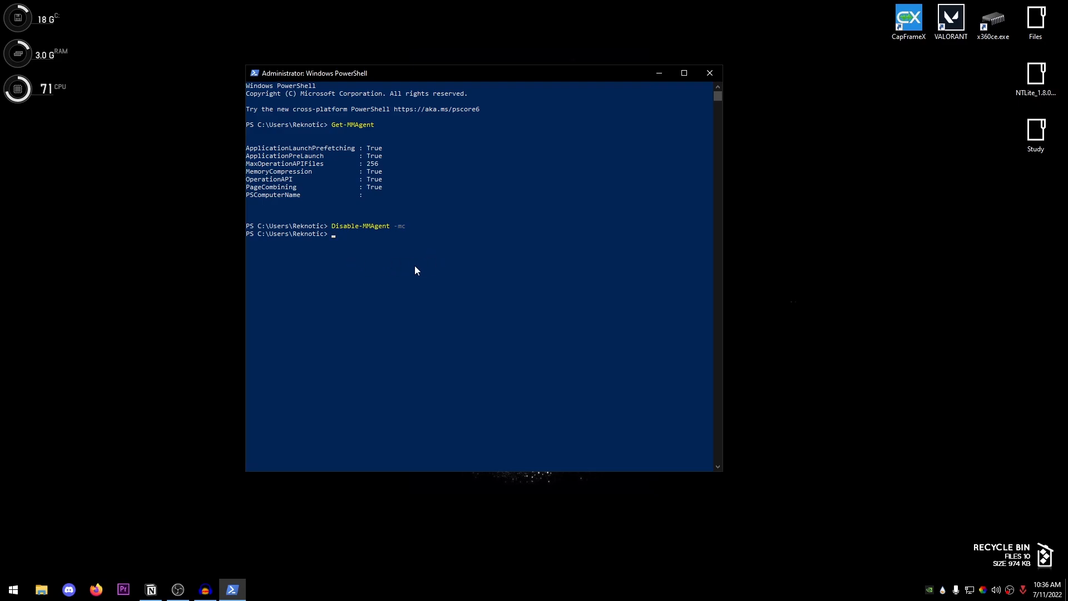
Step: Rerun Get-MMAgent to confirm MemoryCompression now reads False
text(Get)
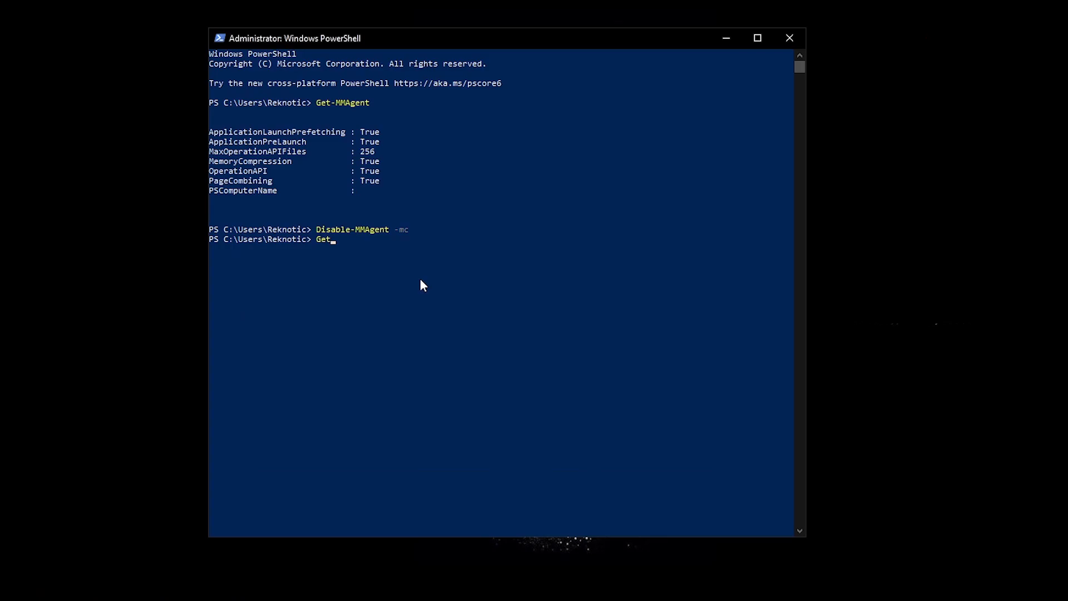
text(-MMA)
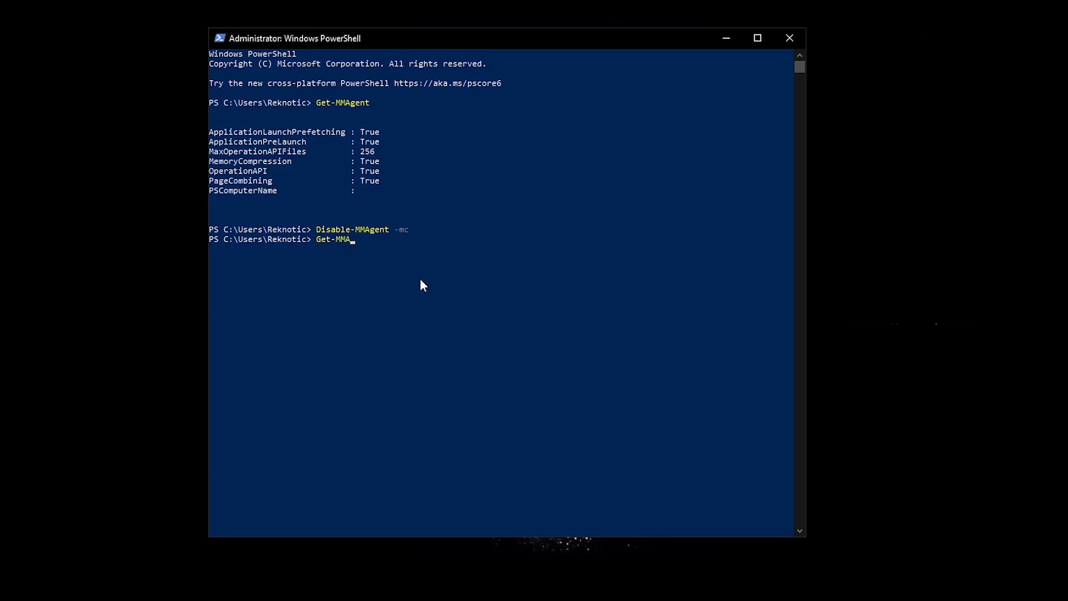
text(eb)
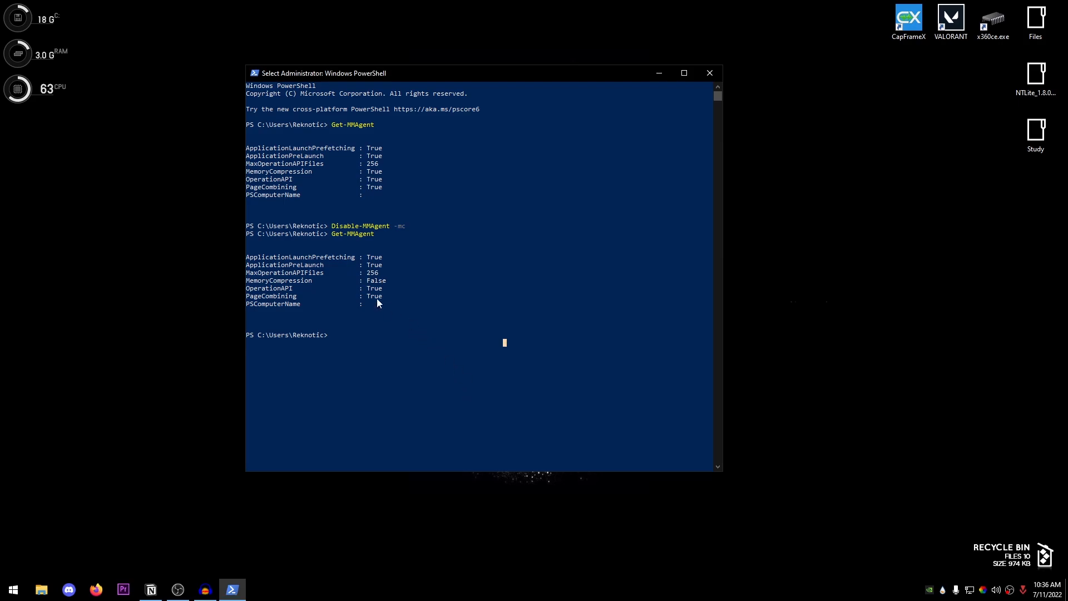
mouse_move(407, 371)
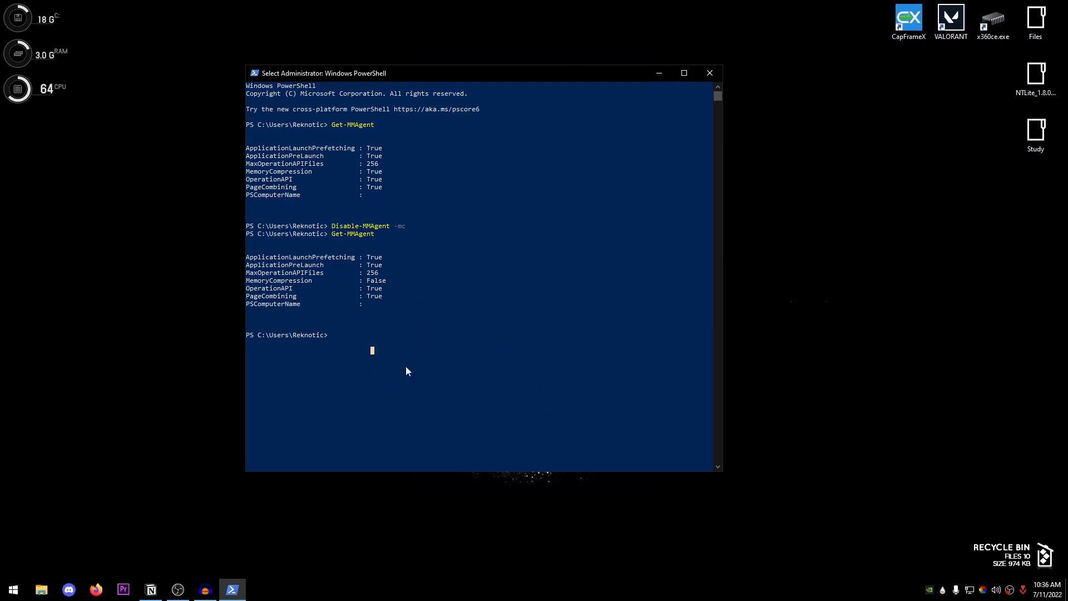
mouse_move(461, 394)
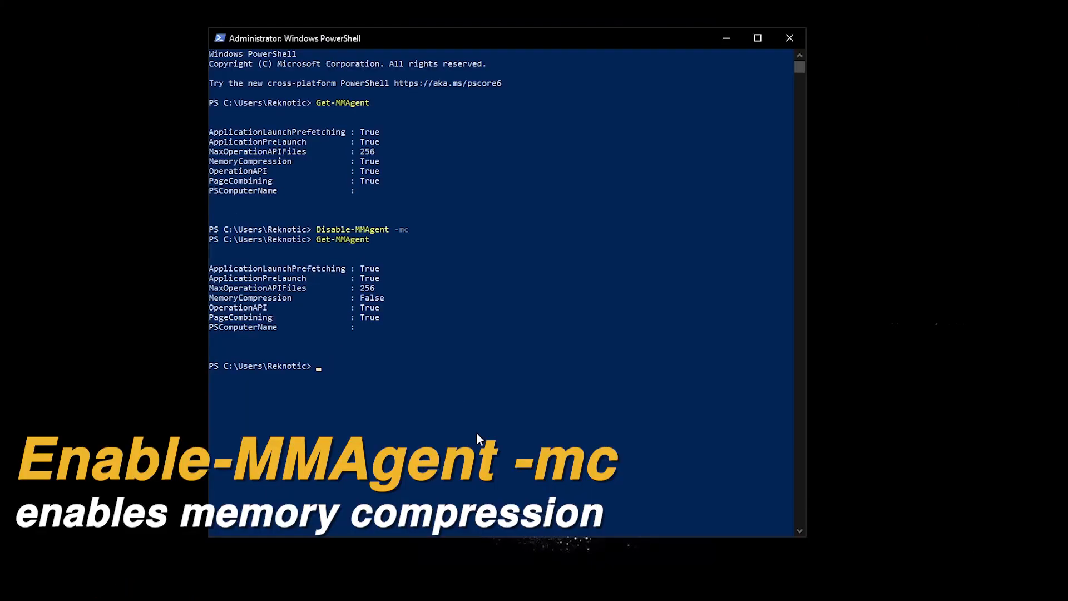
Step: Run Enable-MMAgent -mc, then Get-MMAgent showing MemoryCompression True again
text(Enable-)
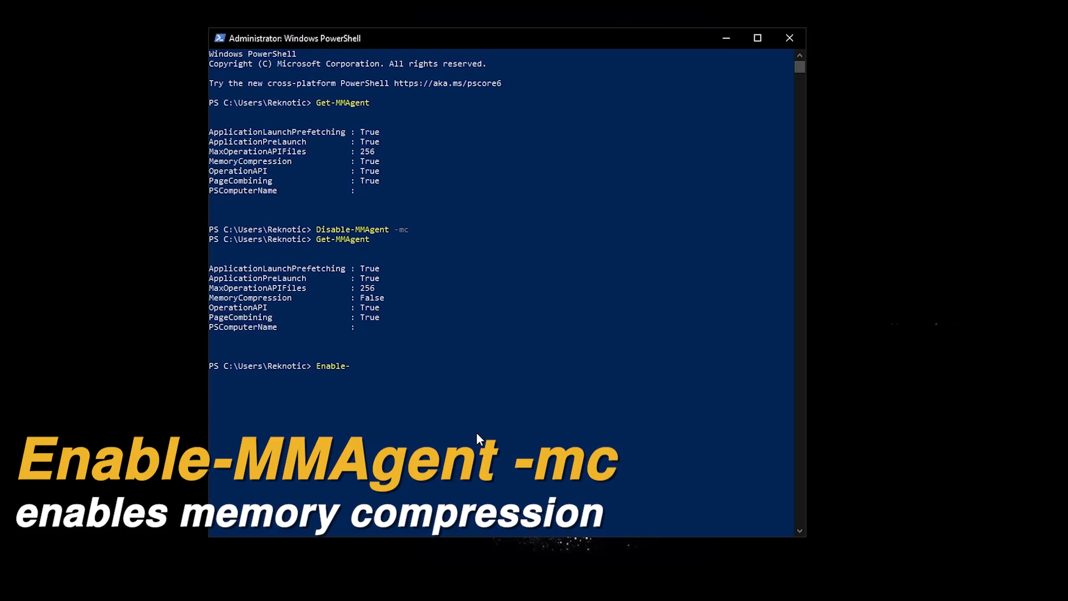
text(MMAgent -mc)
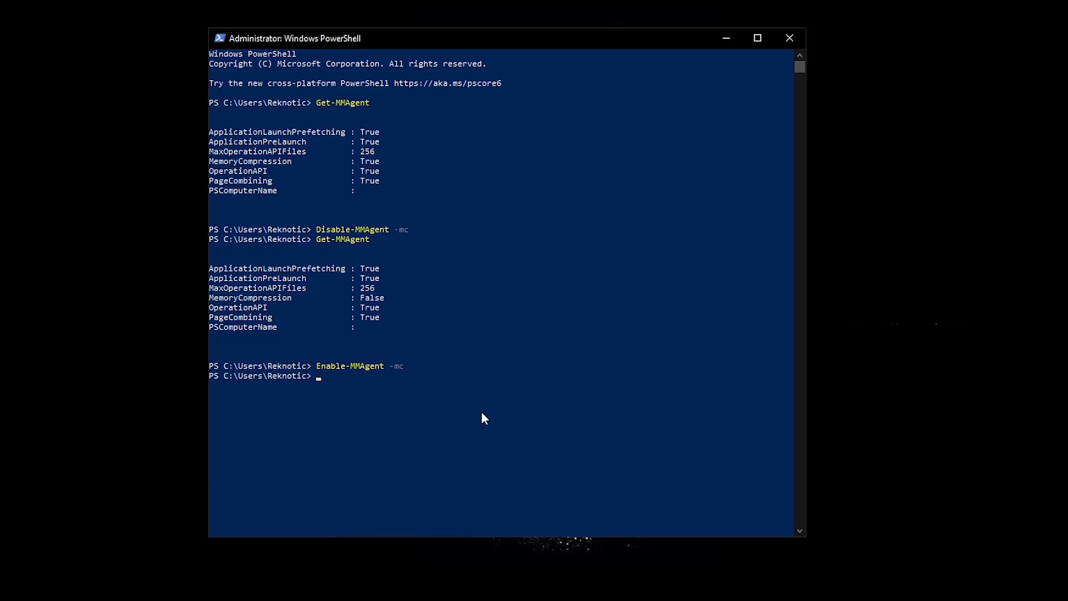
text(Get-MMAgent)
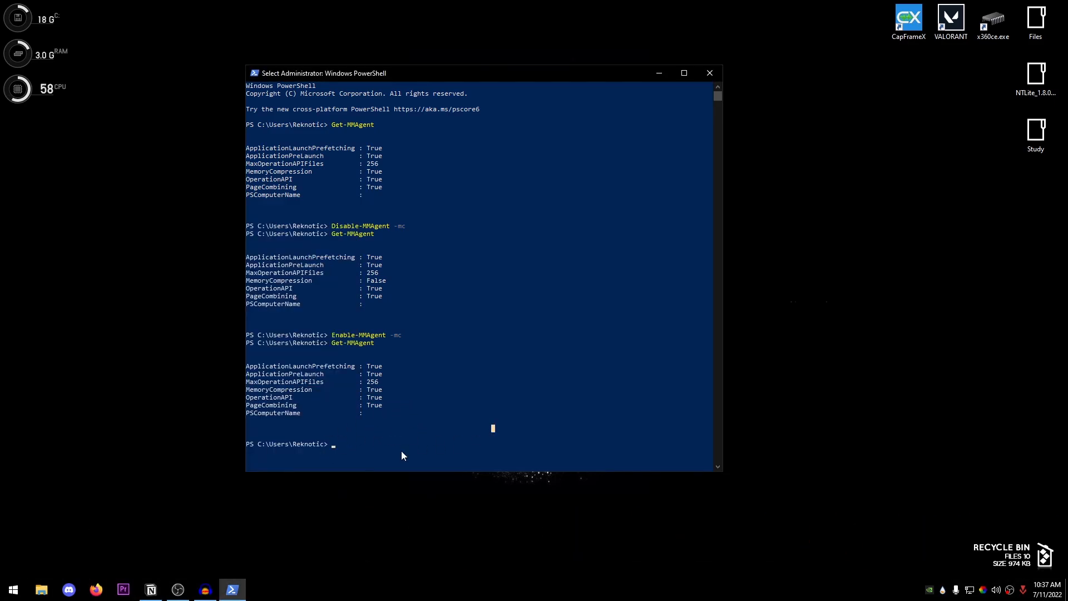
double_click(377, 280)
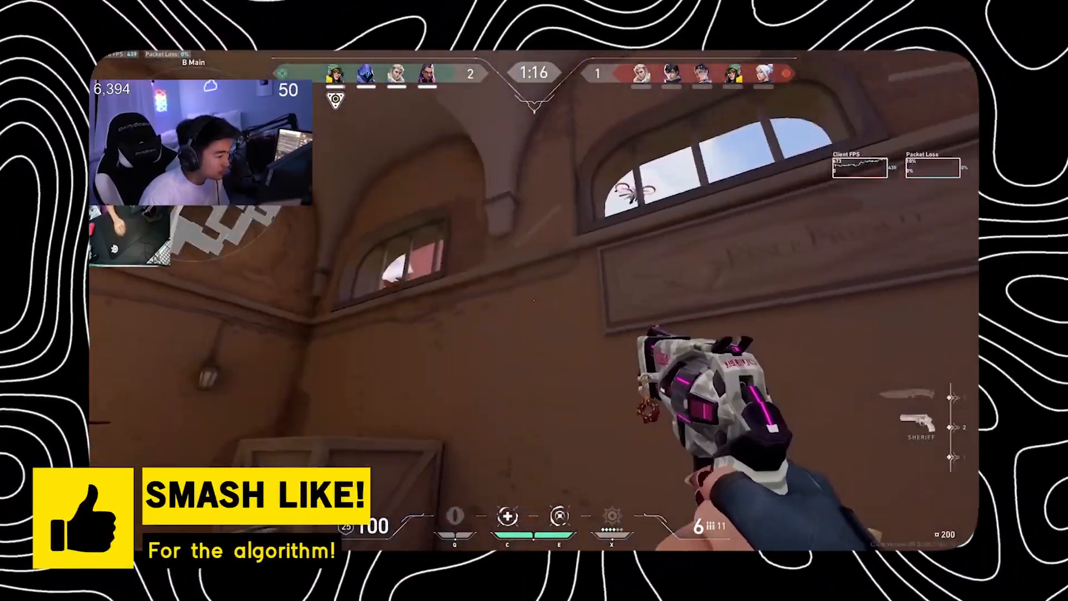
key(Tab)
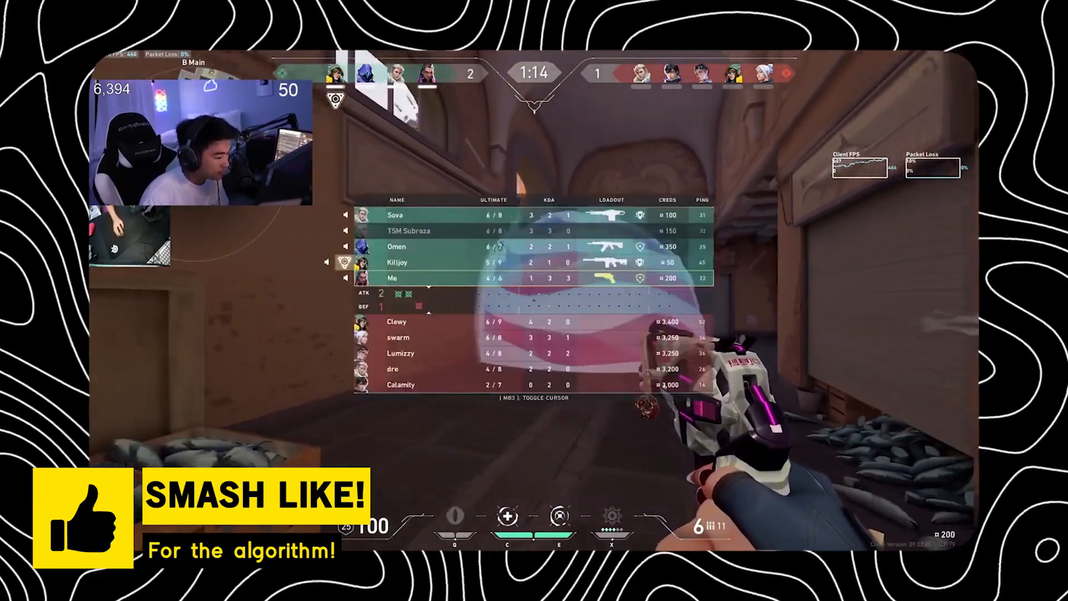